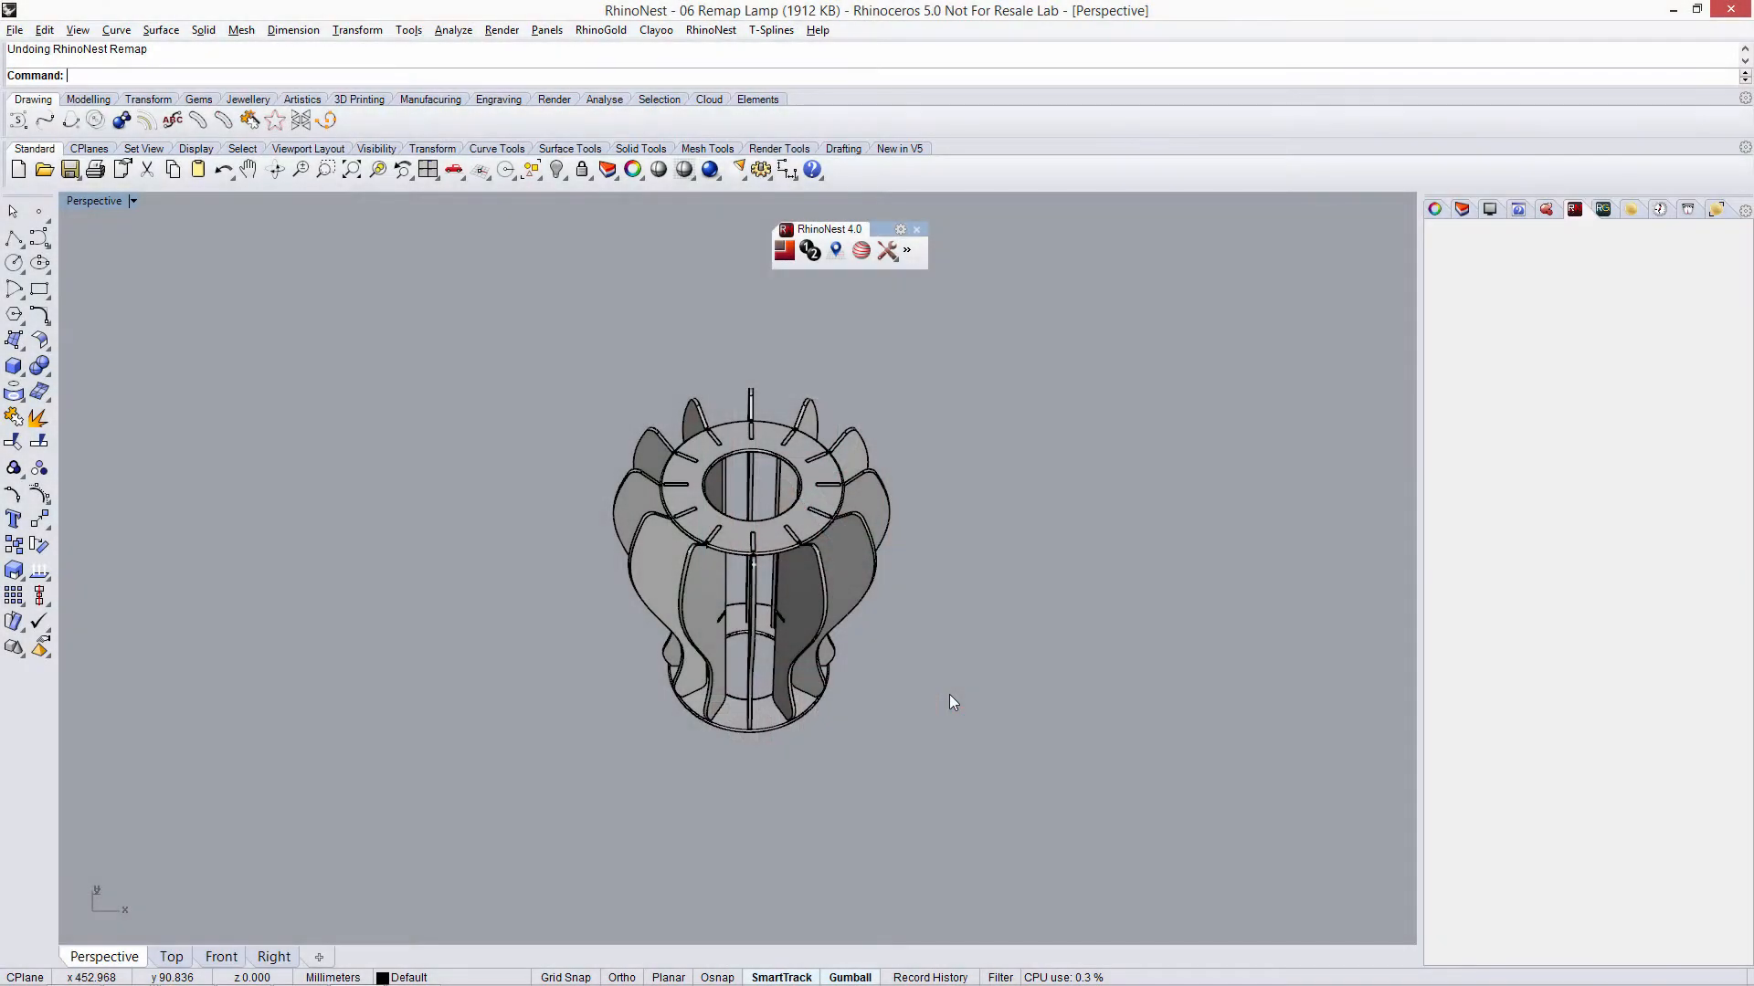
mouse_move(791, 485)
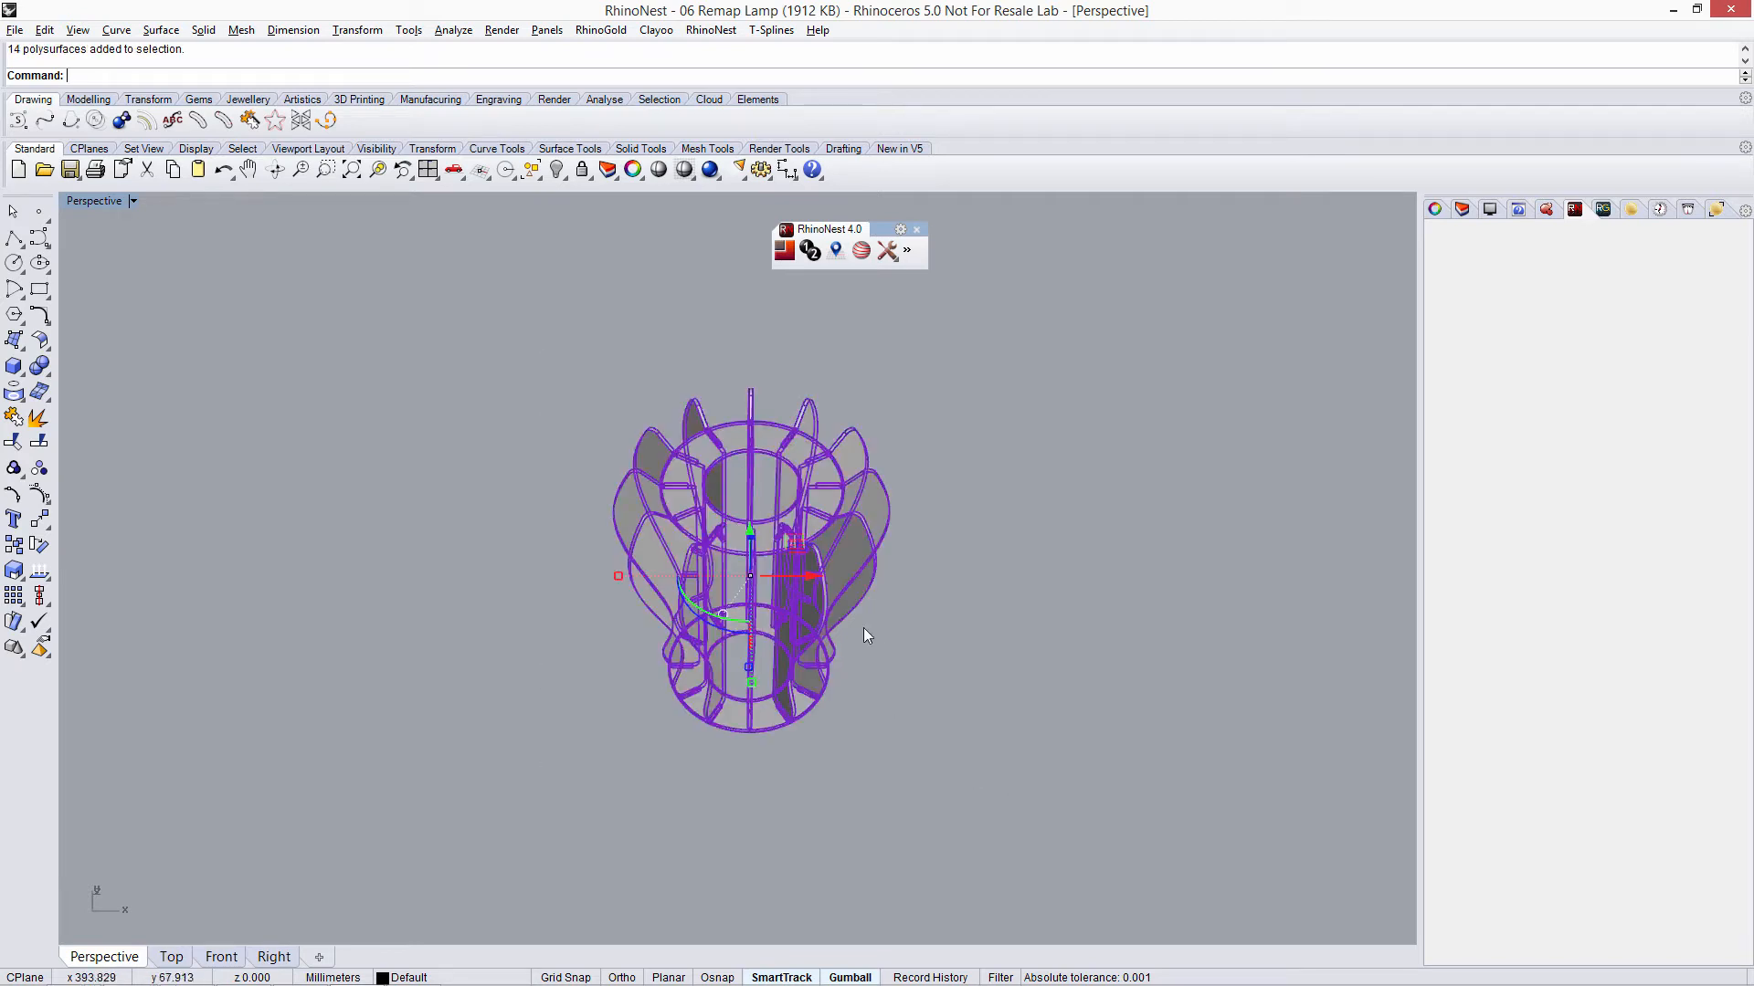
mouse_move(741, 486)
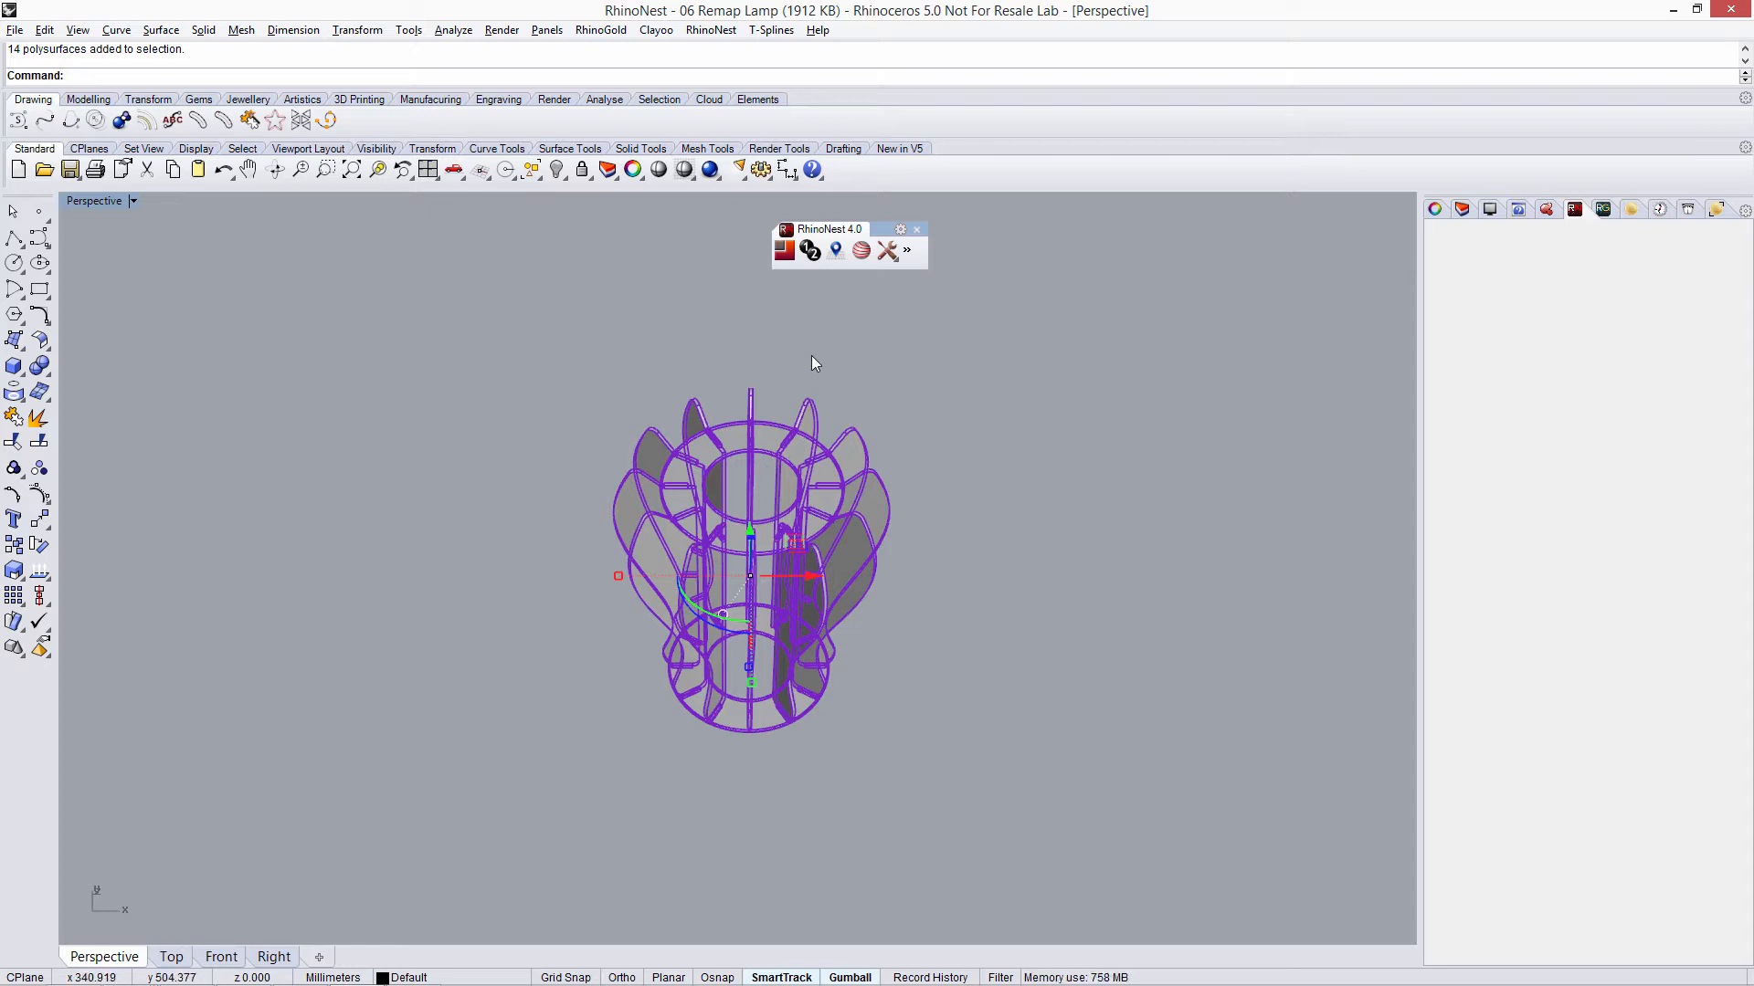
mouse_move(835, 249)
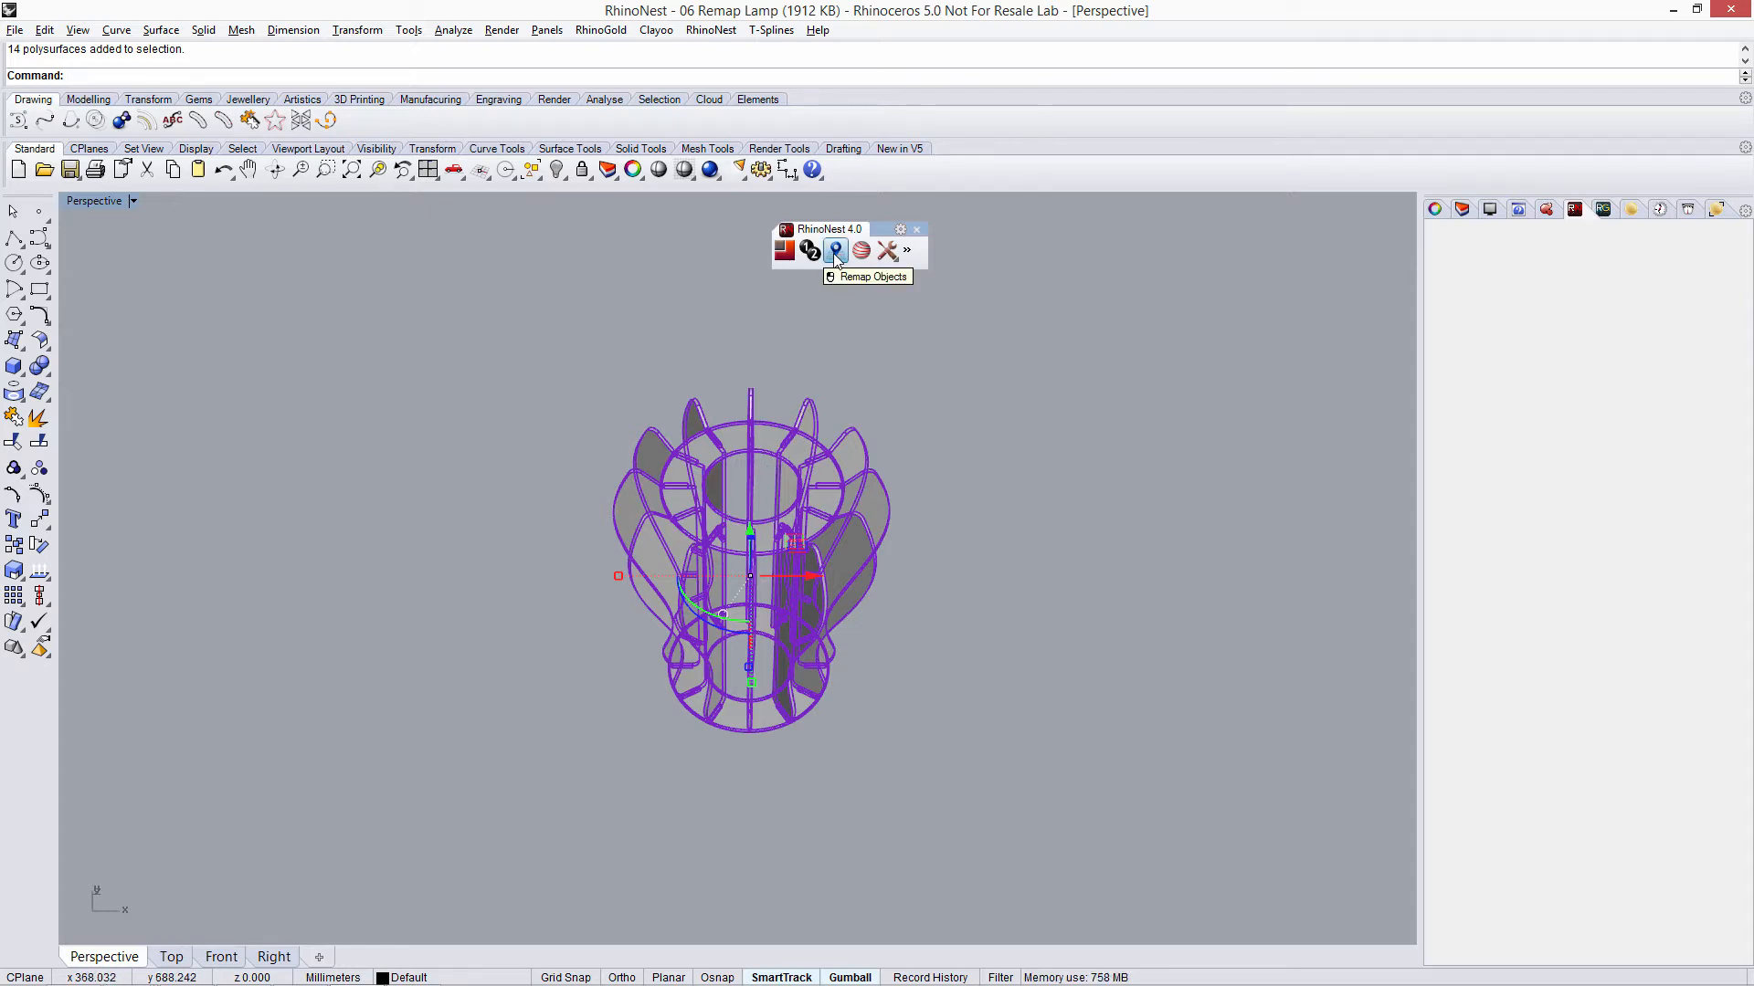
- Remap the 14 selected lamp parts flat in a row below the lamp with dot labels
click(834, 249)
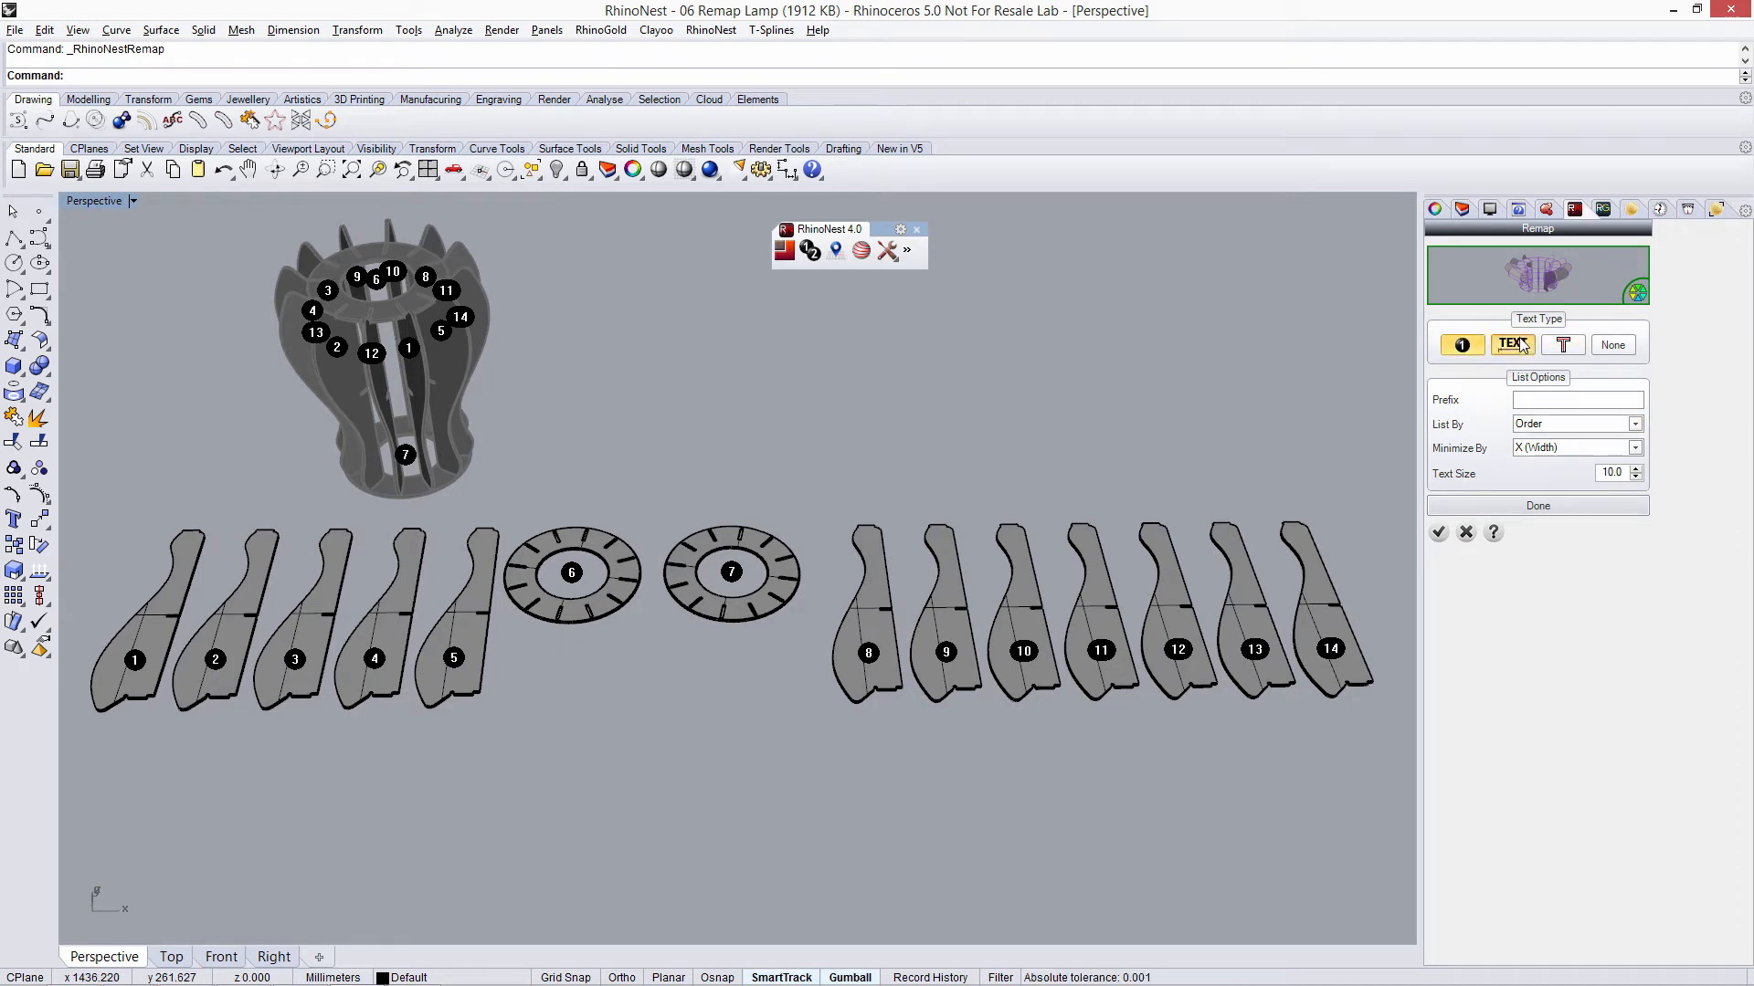
- Switch the part labels from black dots to numbered text curves and review the List By choices
click(1513, 344)
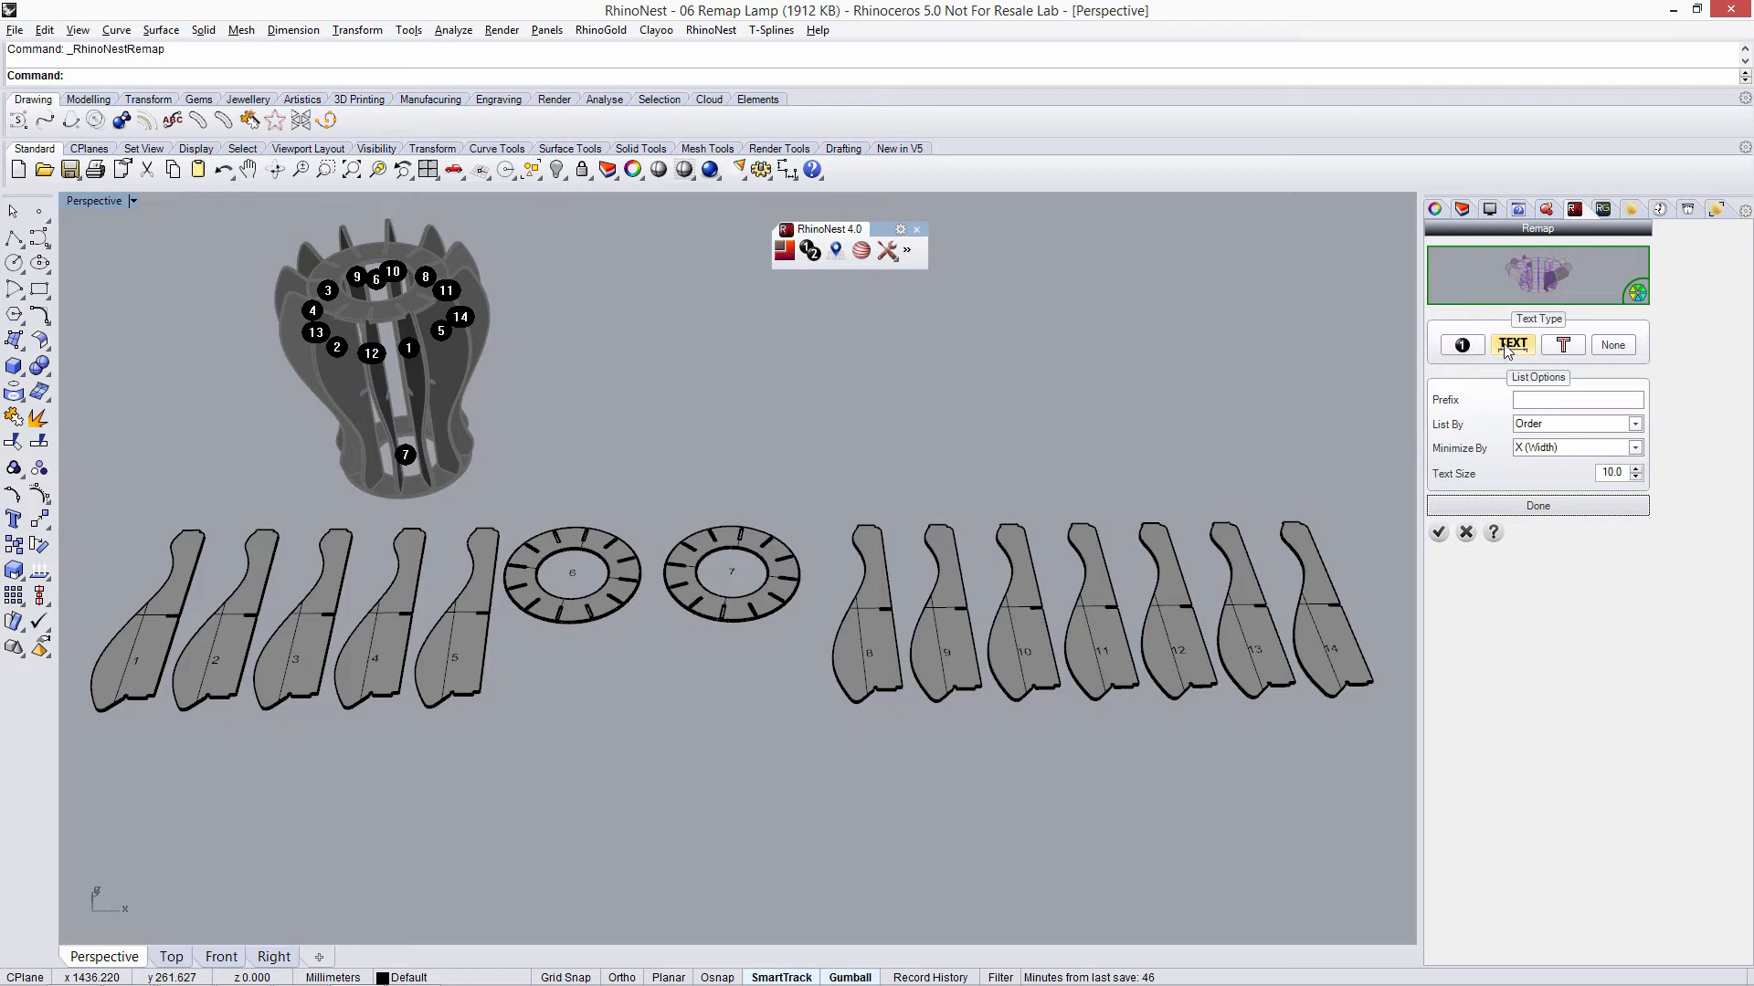
click(1561, 343)
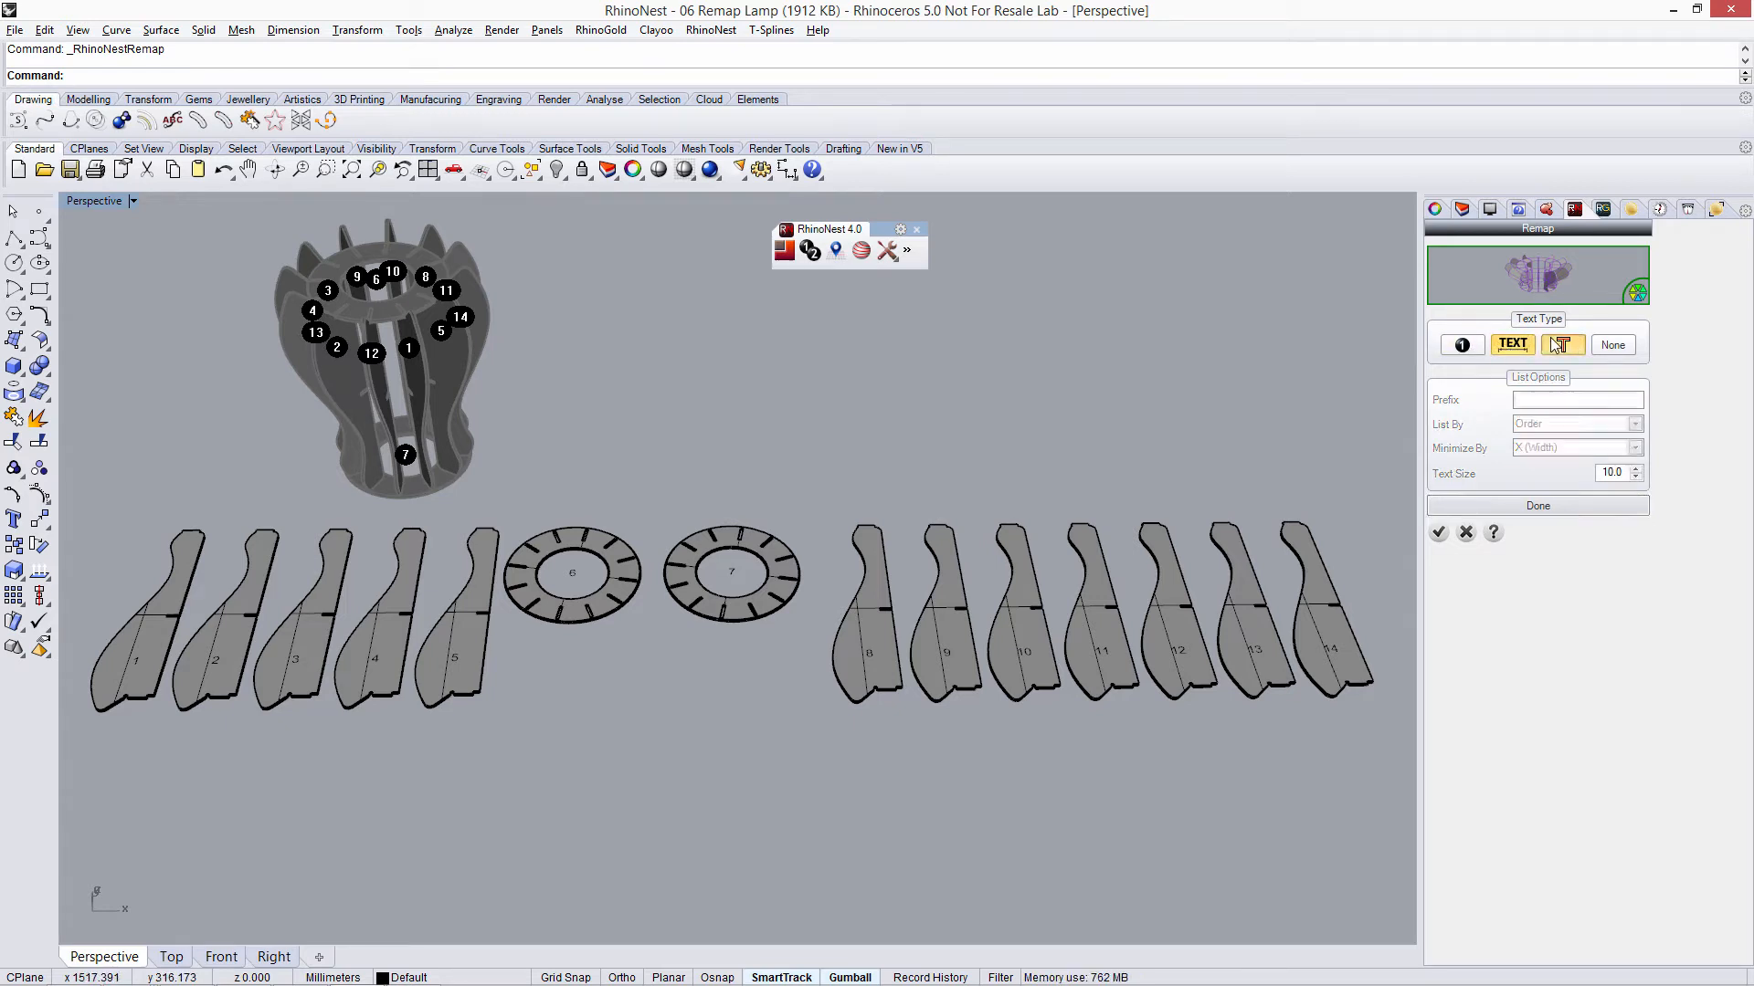
click(1563, 343)
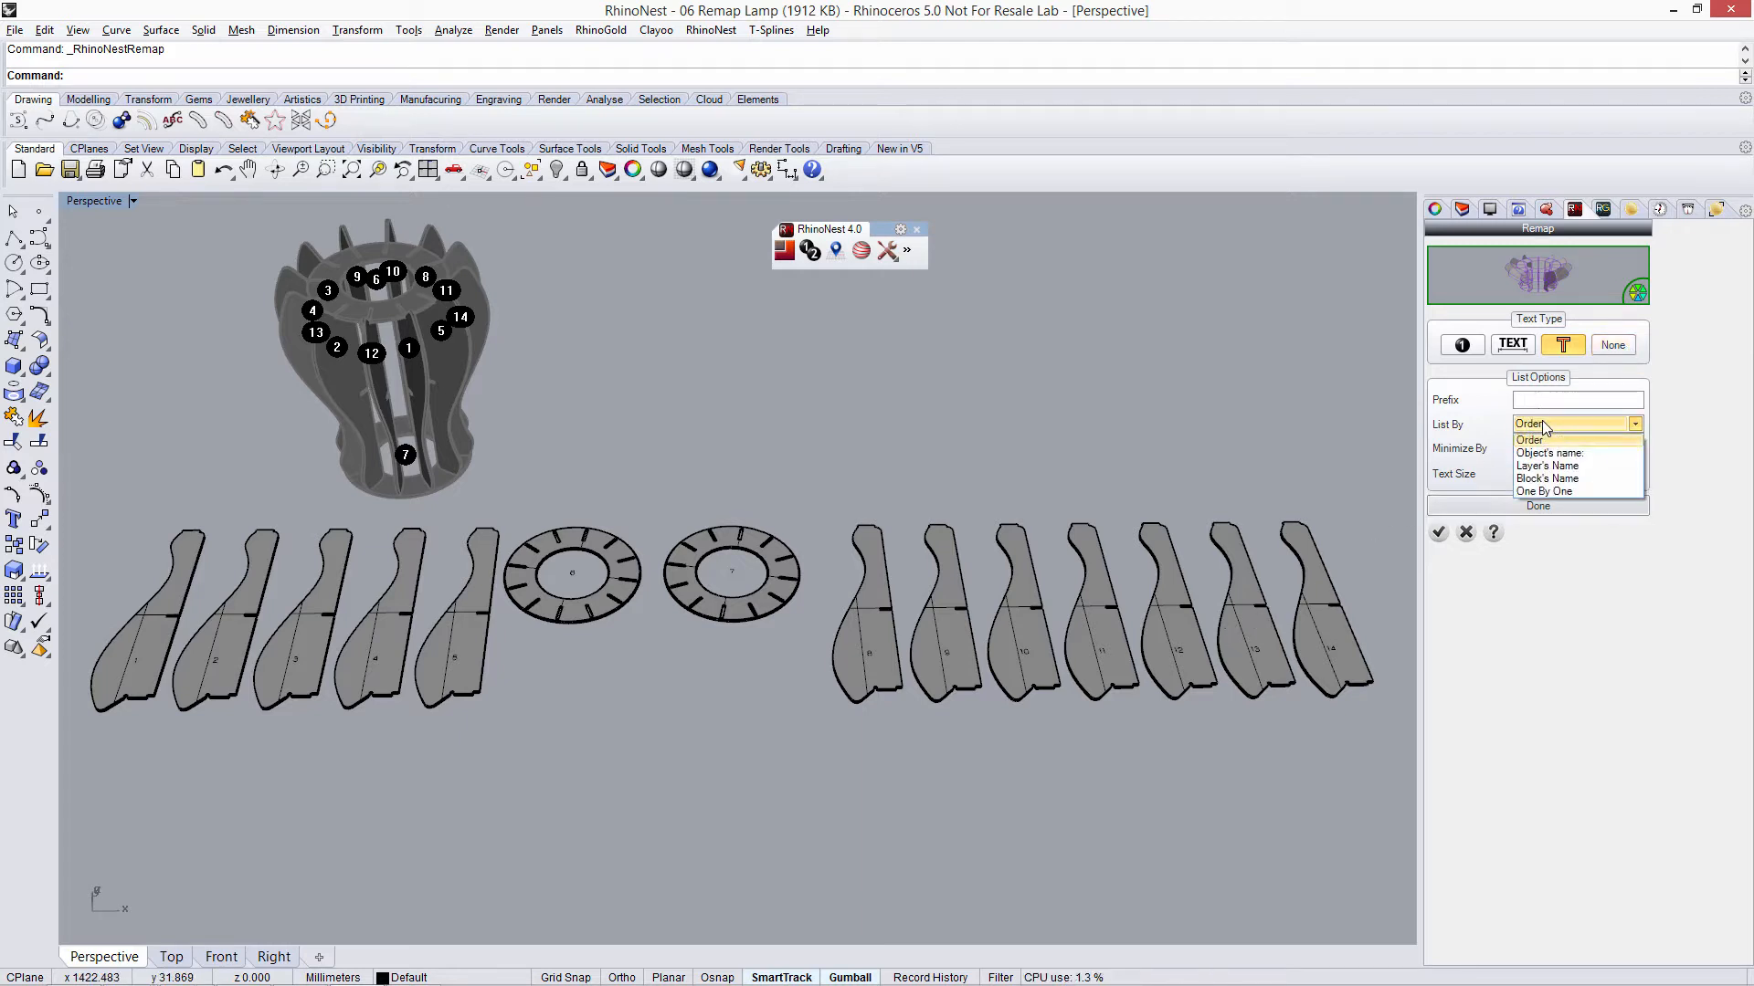
click(1526, 438)
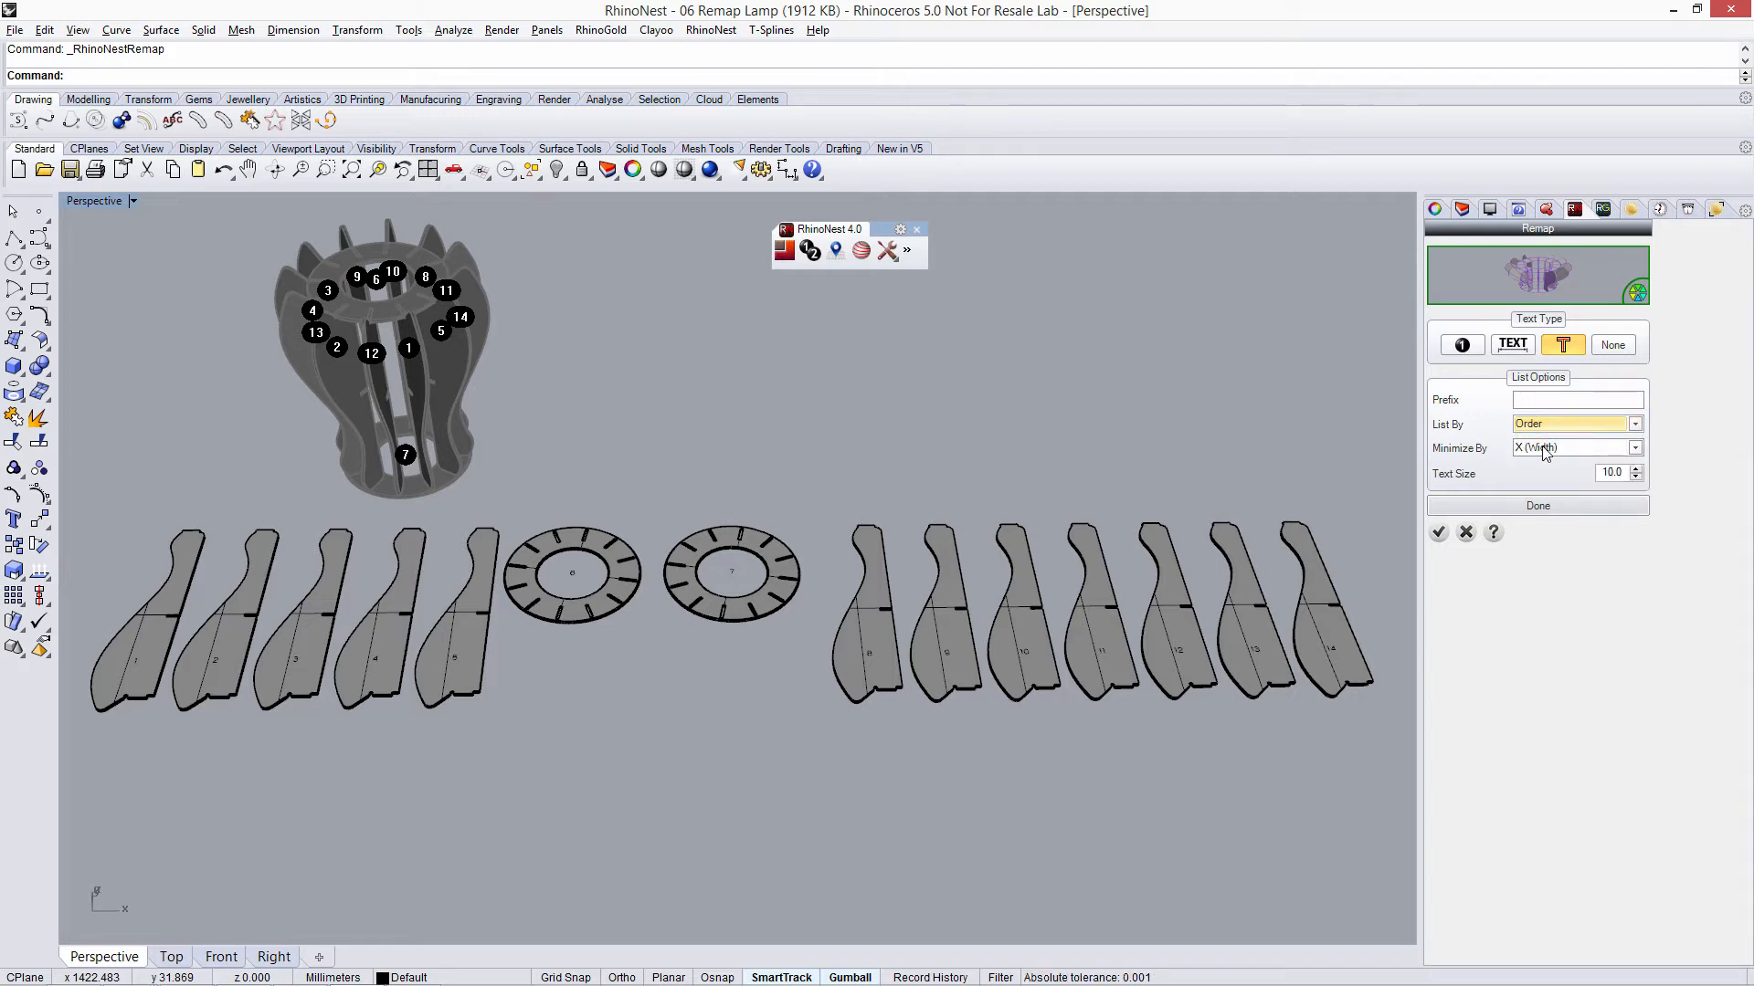
click(1536, 505)
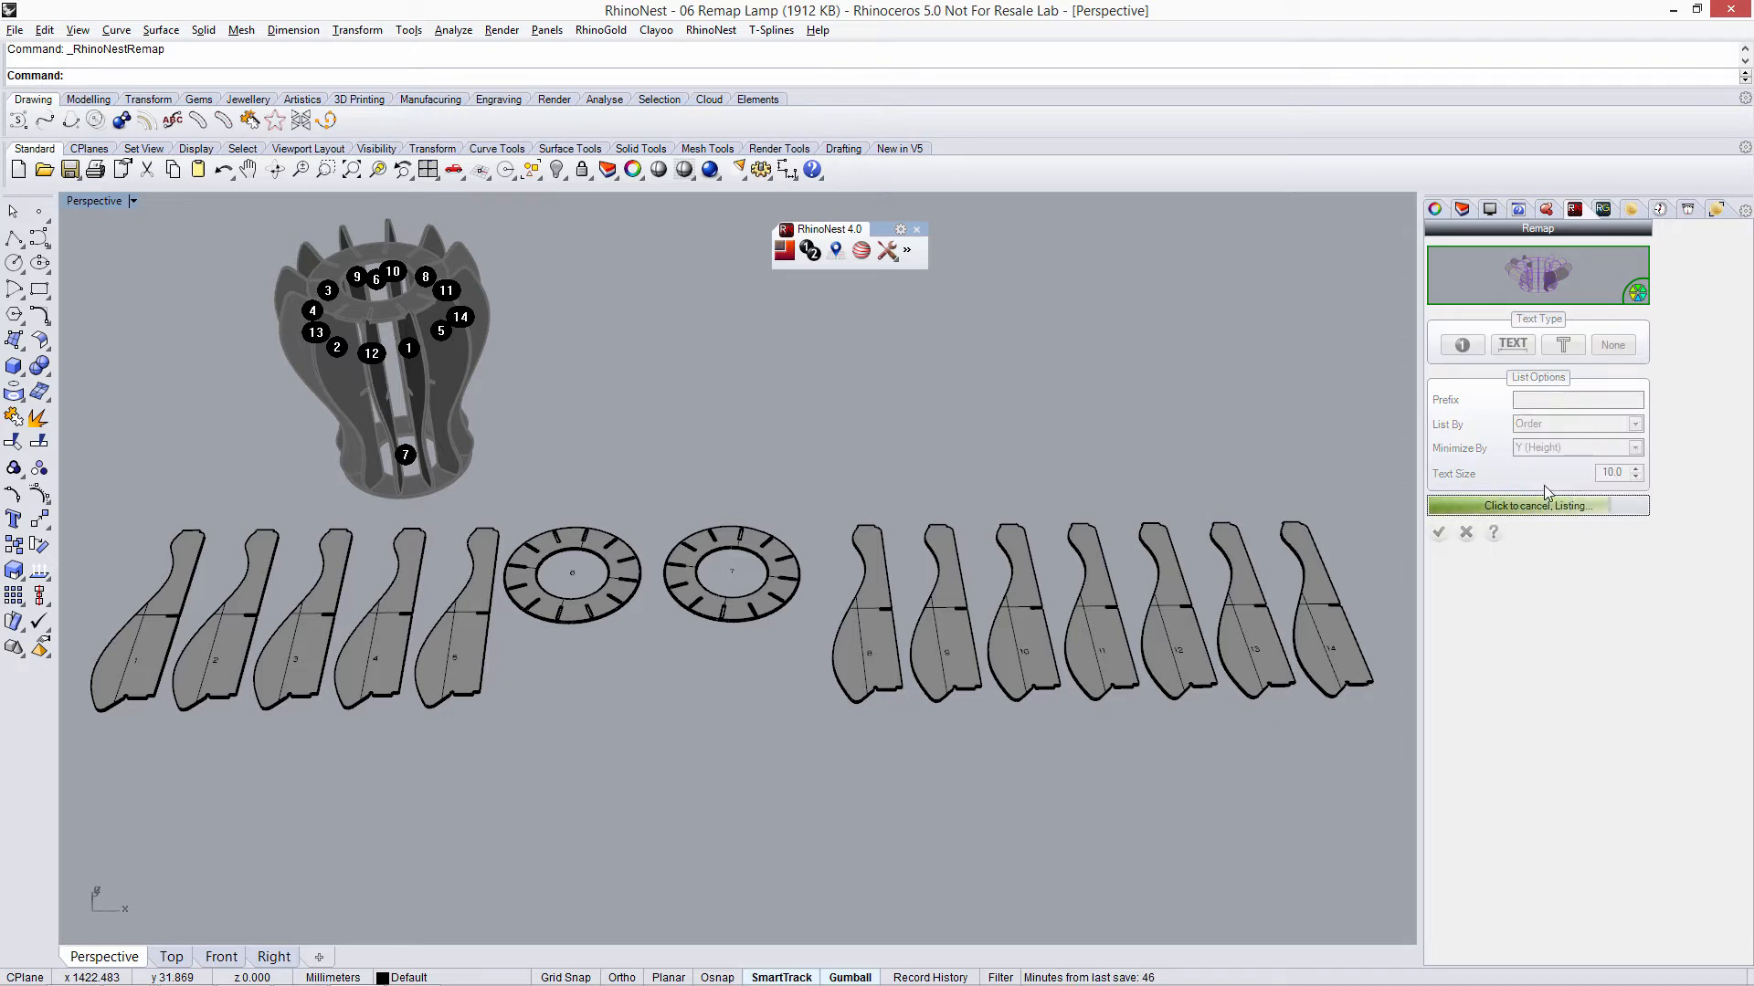
click(1634, 447)
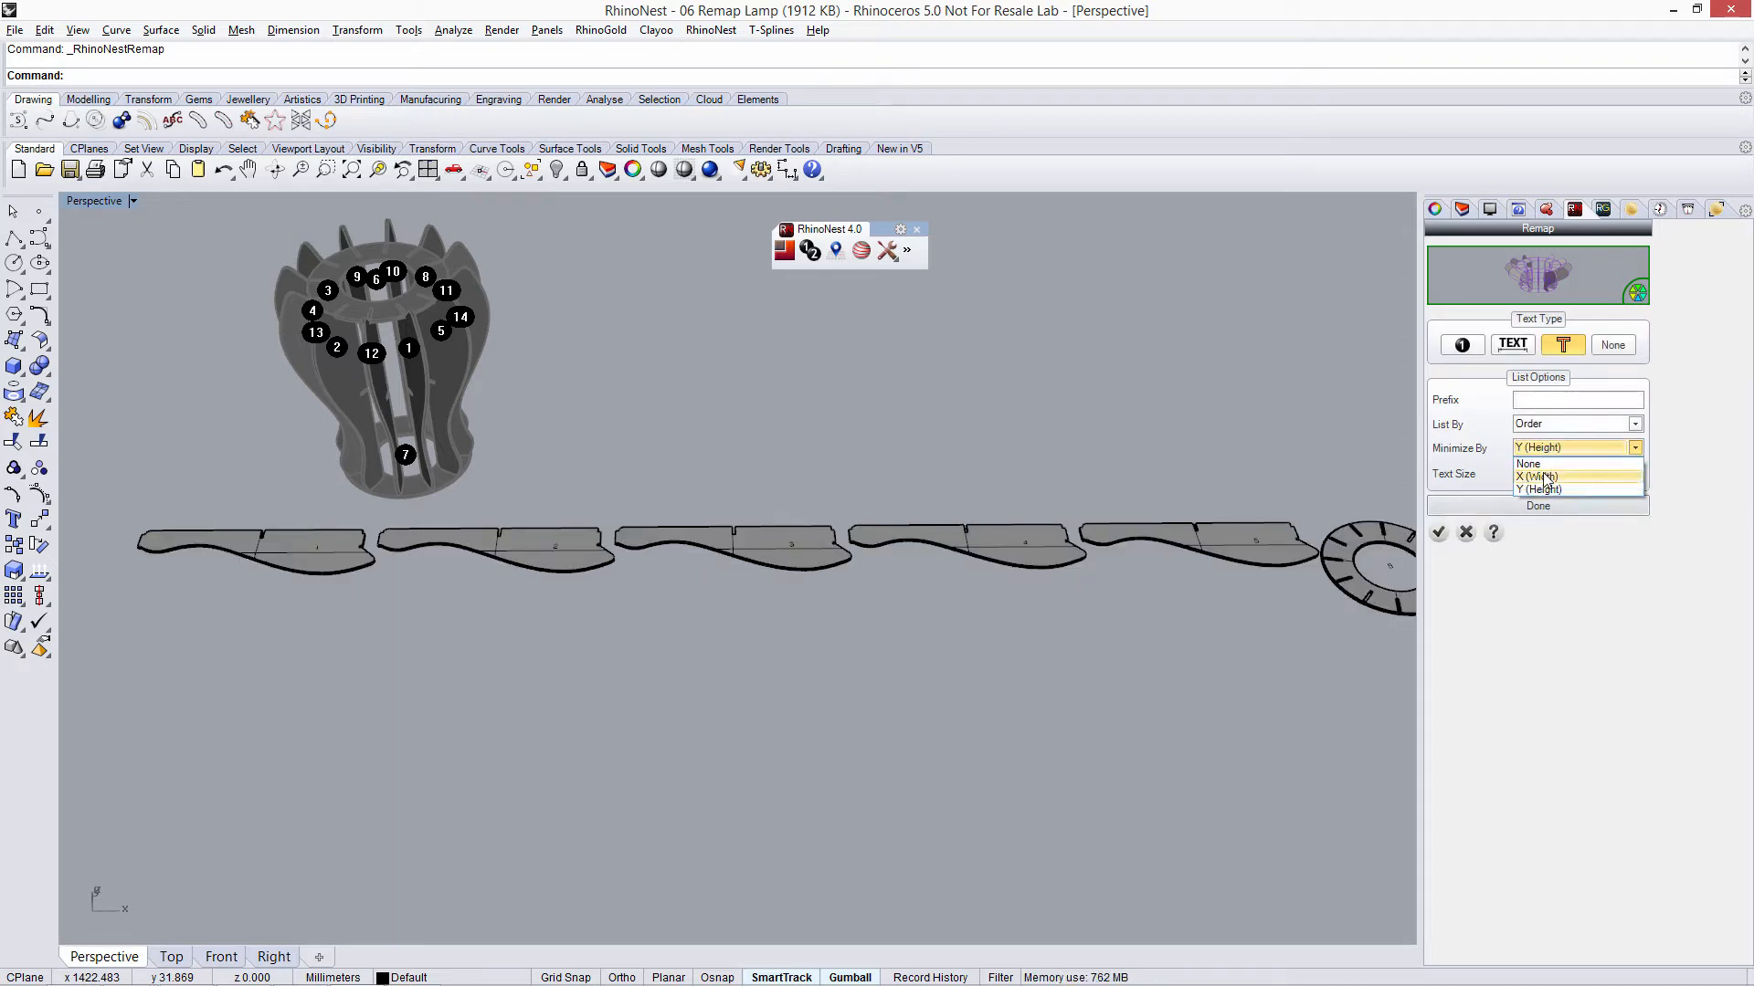
click(1538, 477)
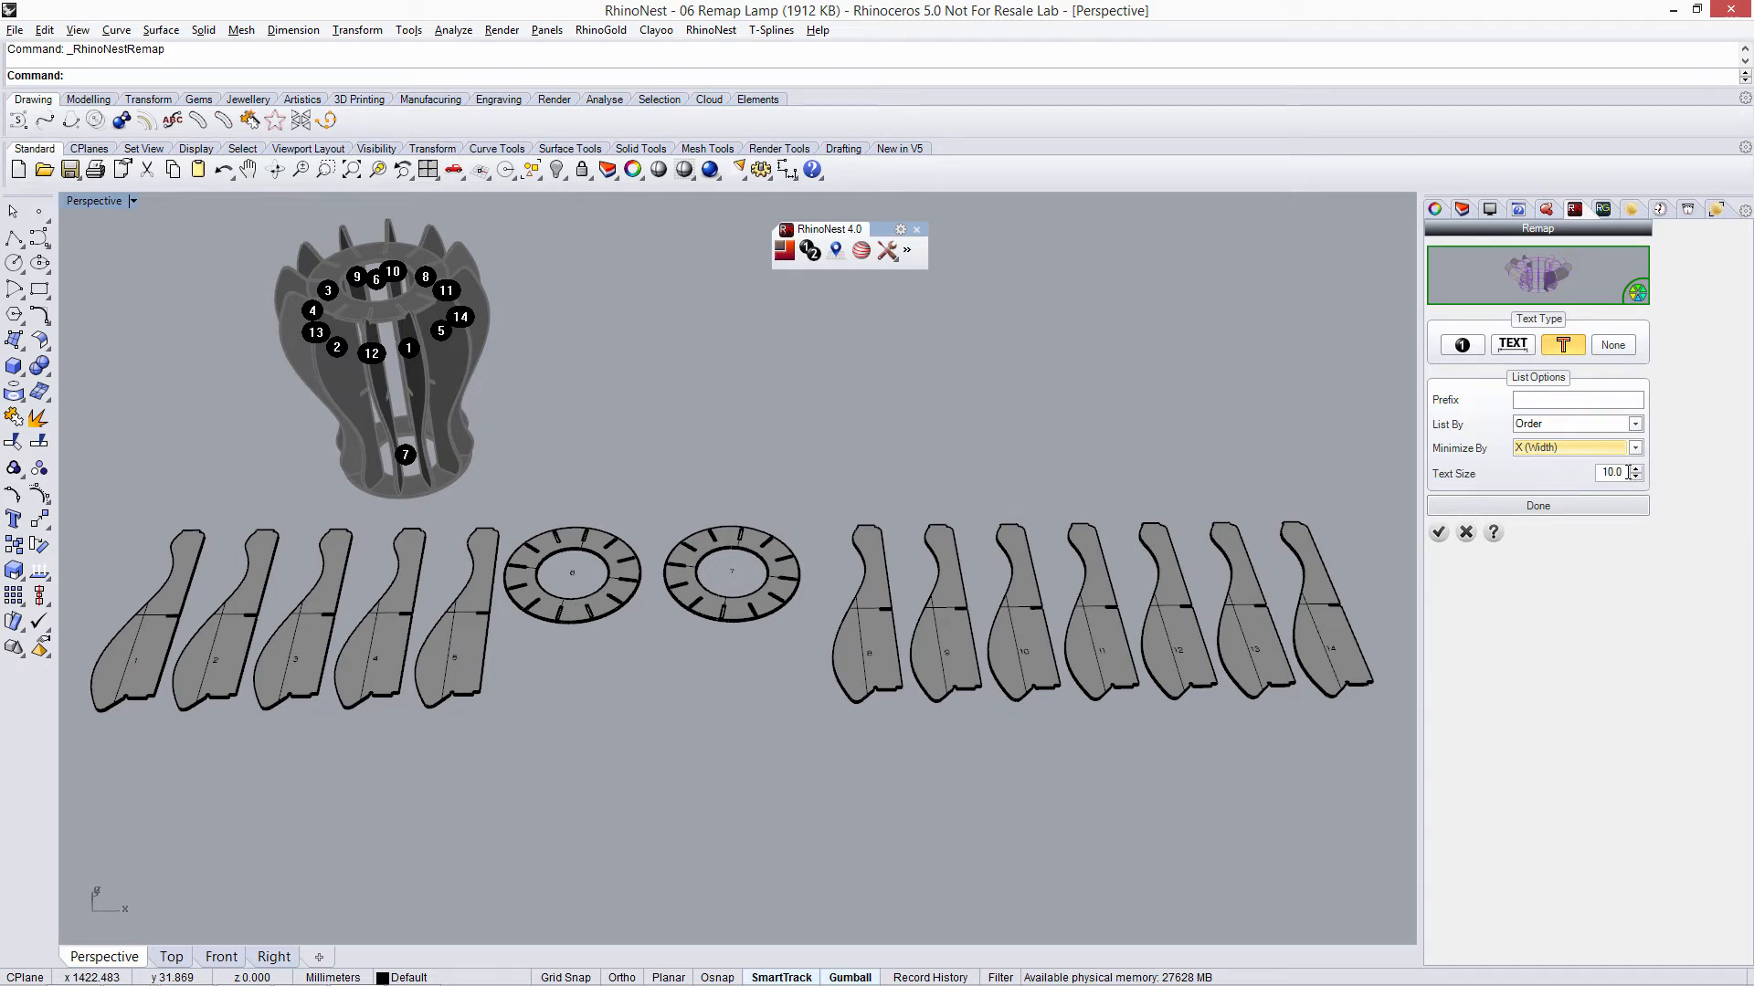
- Raise the label text size to 14 and accept the remap
click(1635, 468)
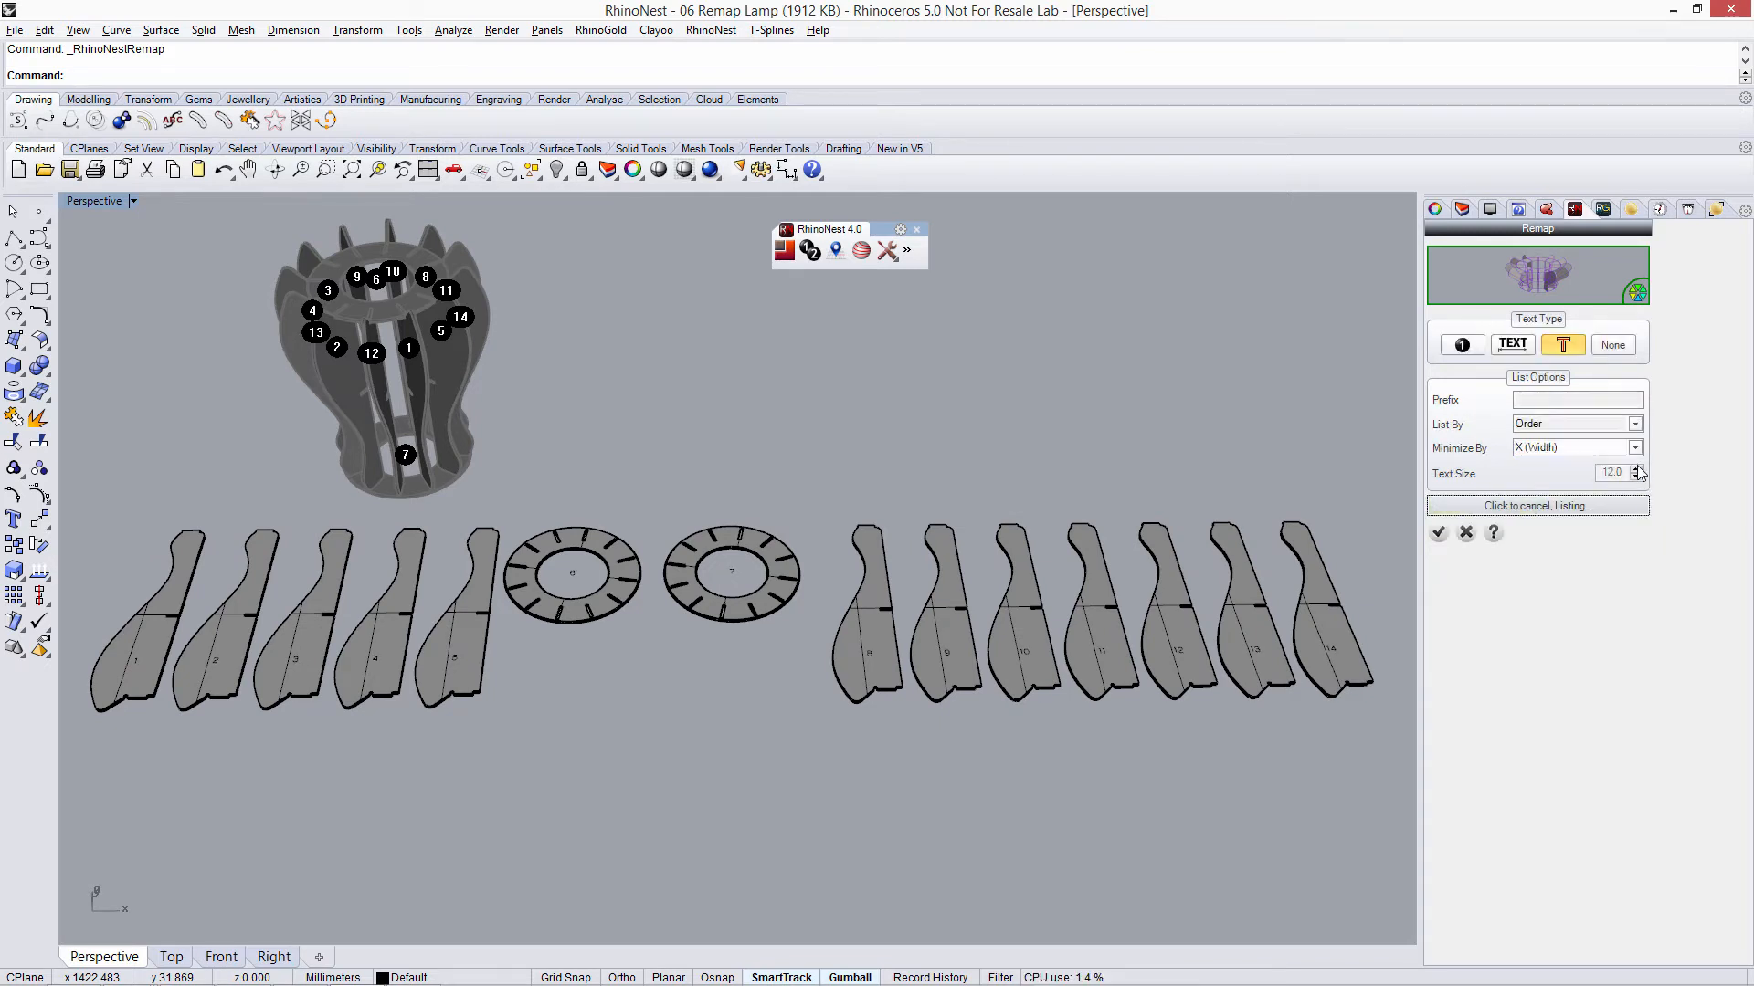
click(1636, 468)
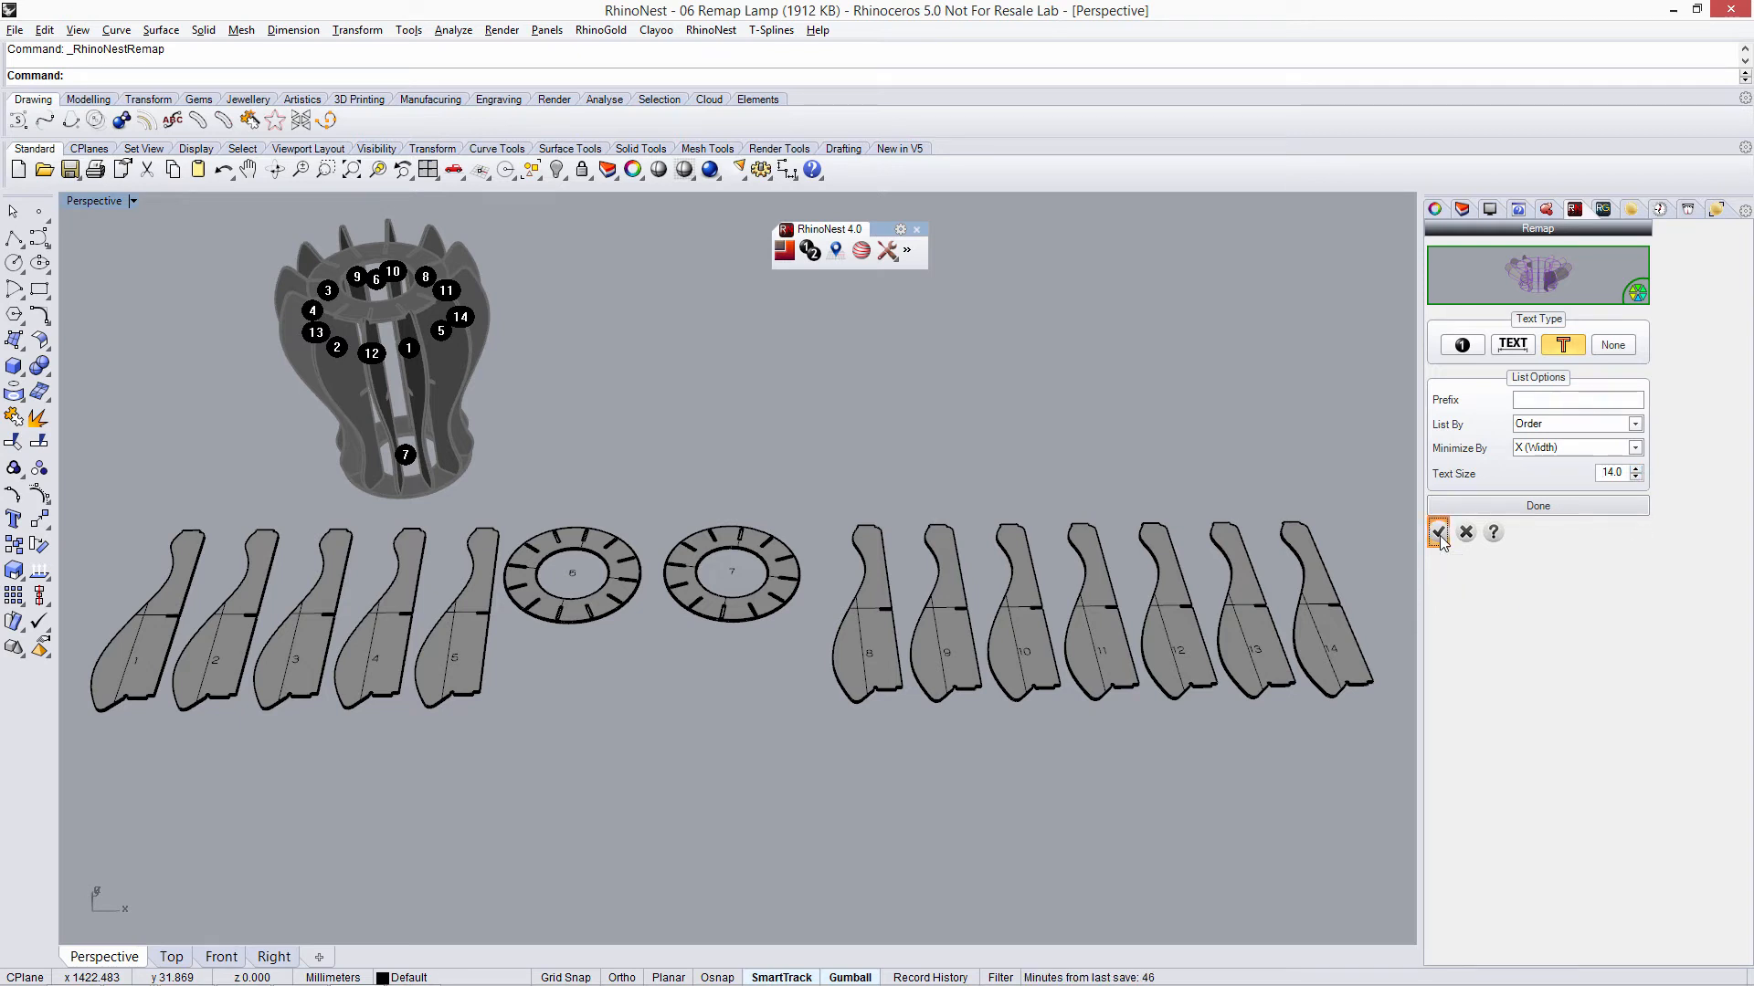
click(1439, 532)
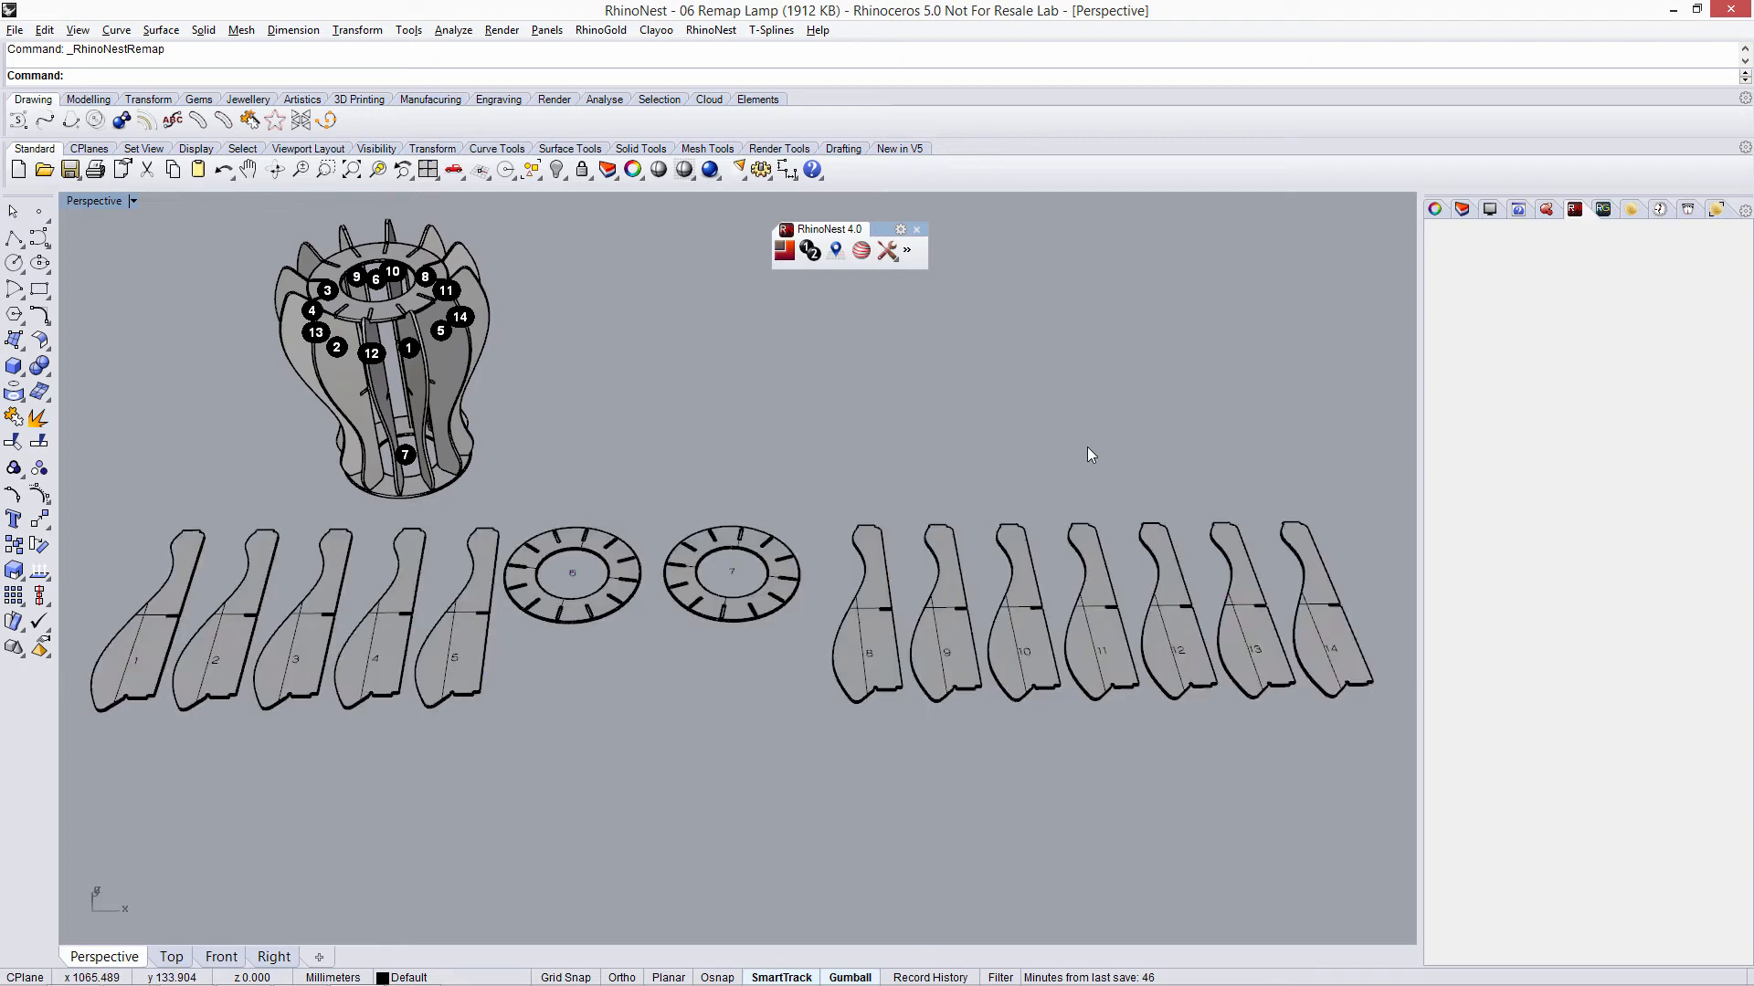